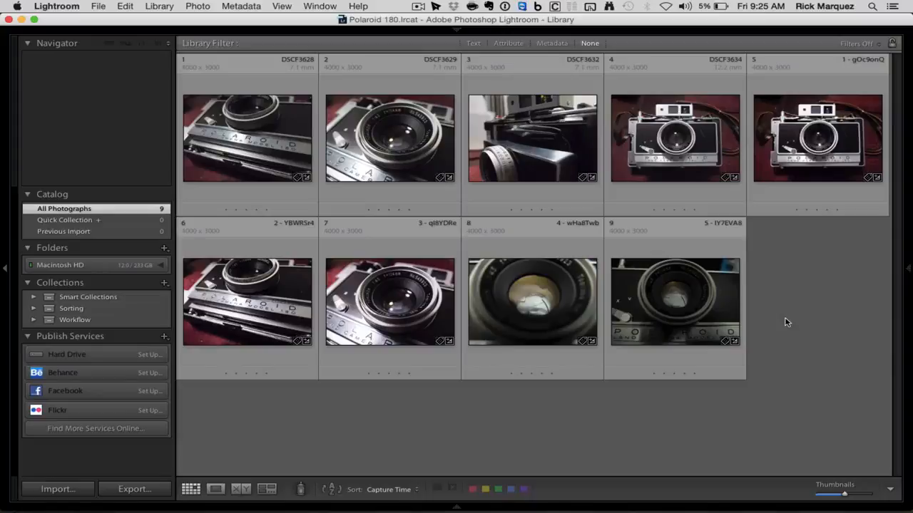
mouse_move(798, 415)
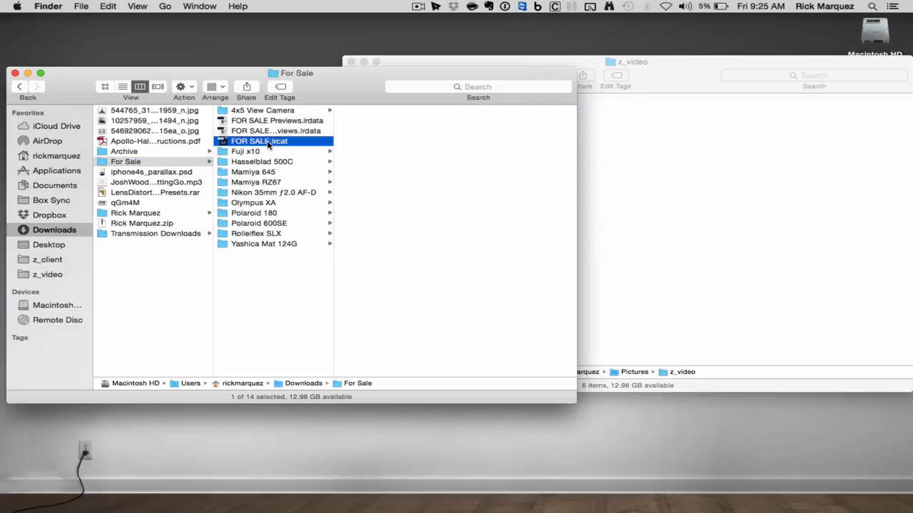
Launch Lightroom with the FOR SALE.lrcat catalog from Downloads > For Sale.
double_click(260, 141)
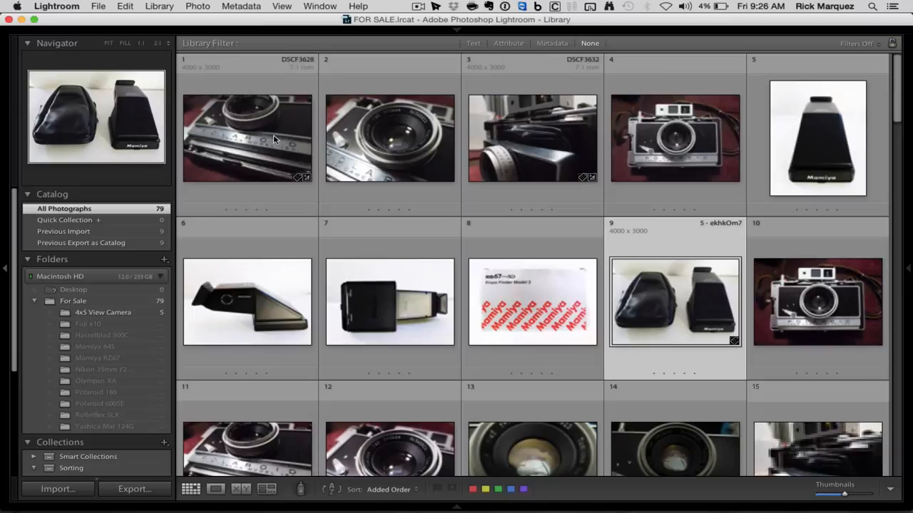
Browse the 79 gear photos in the grid and bring up the File menu.
scroll("down", 3)
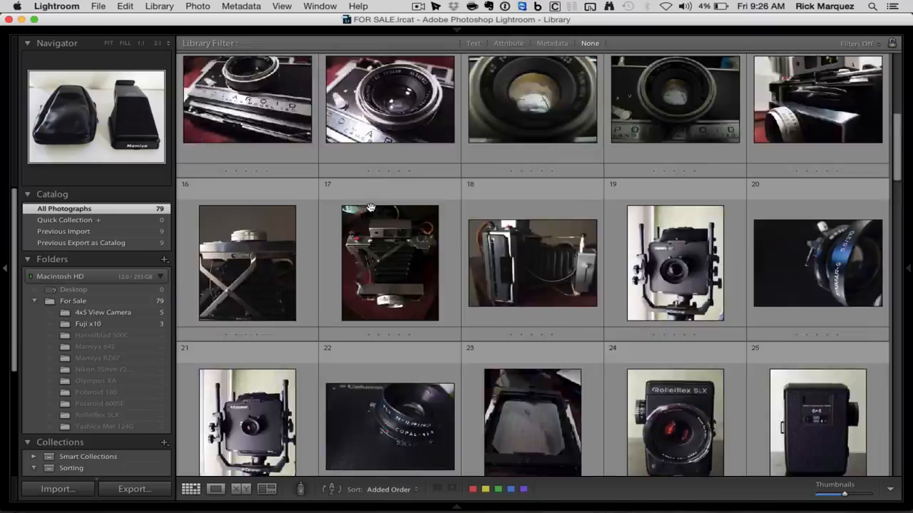
scroll("up", 3)
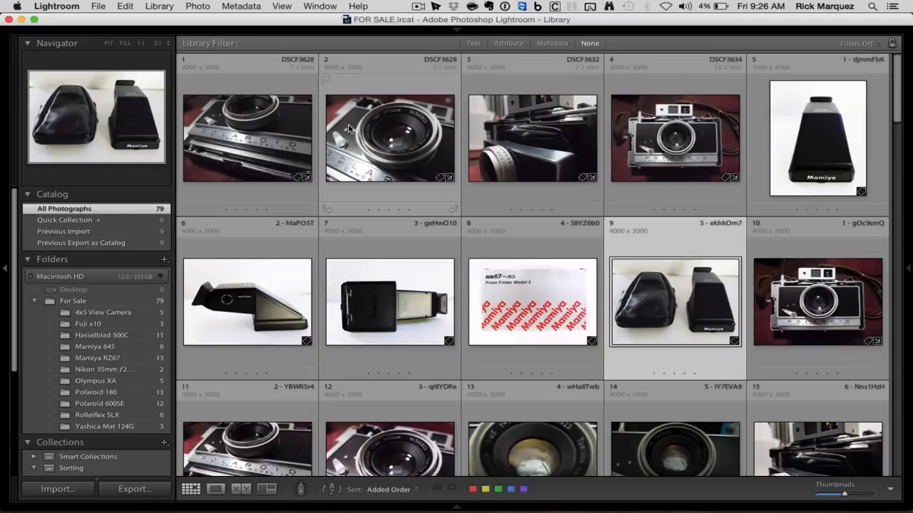
scroll("down", 3)
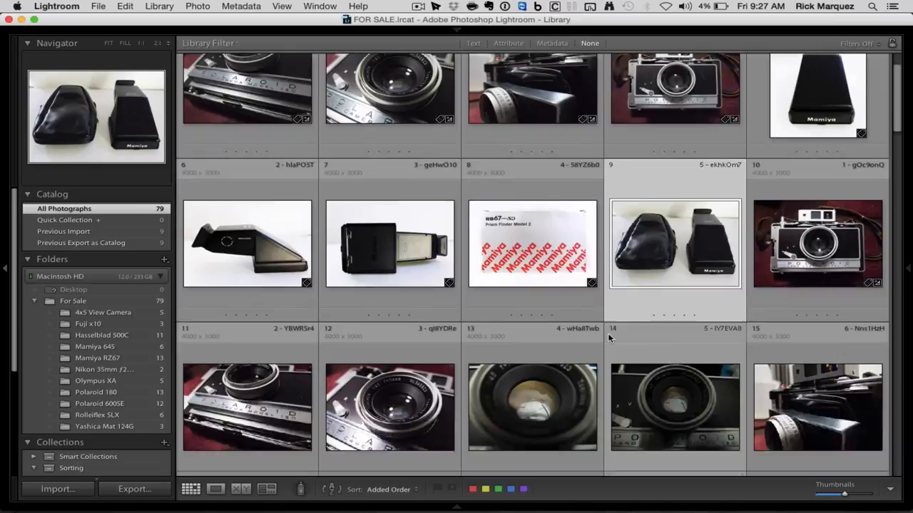
left_click(99, 5)
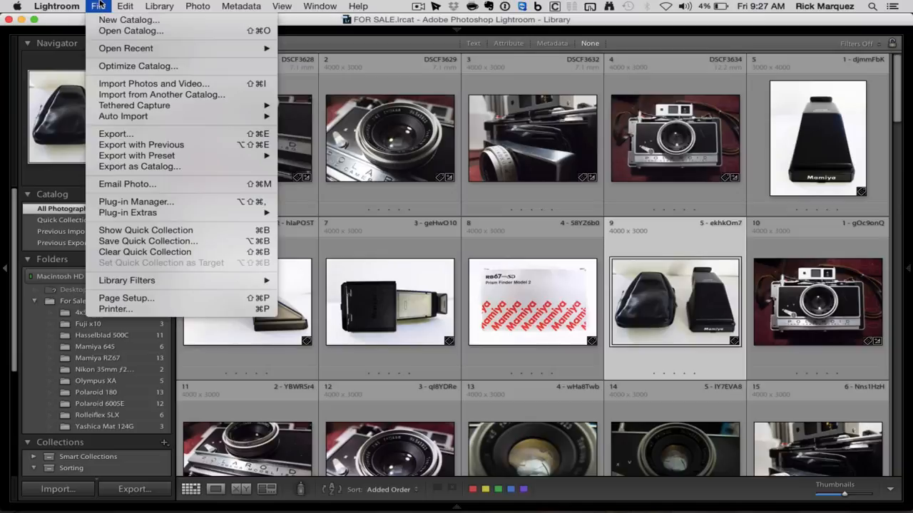
Pick Polaroid 180.lrcat on the Desktop as the catalog to import into FOR SALE.
left_click(163, 94)
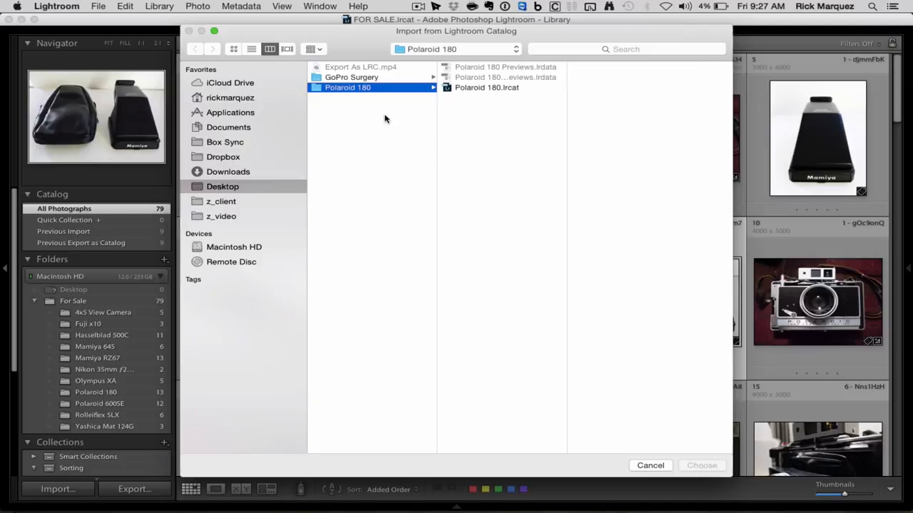
left_click(487, 87)
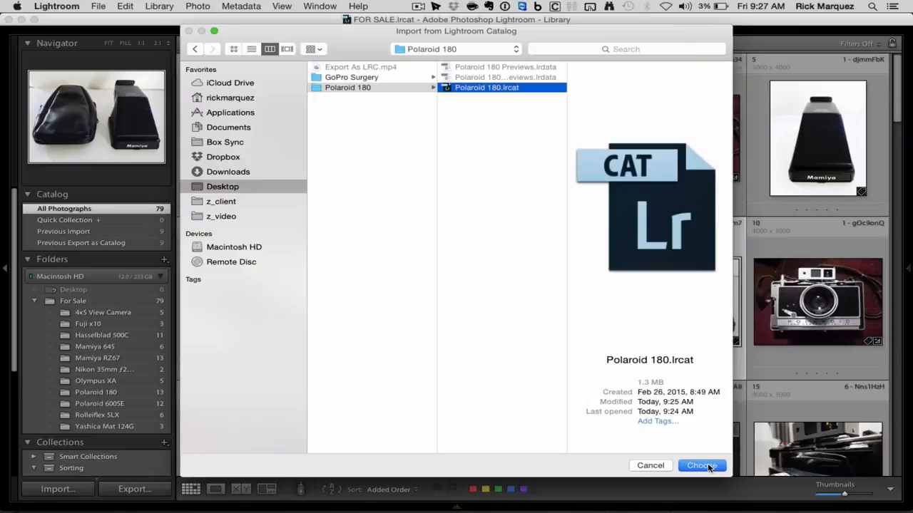
left_click(702, 465)
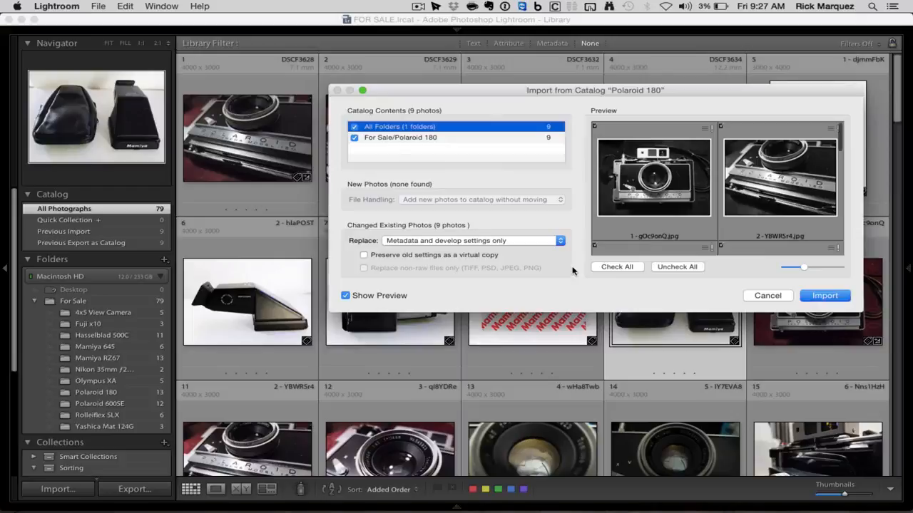
Import replacing metadata and develop settings only, preserving old settings as virtual copies.
left_click(473, 239)
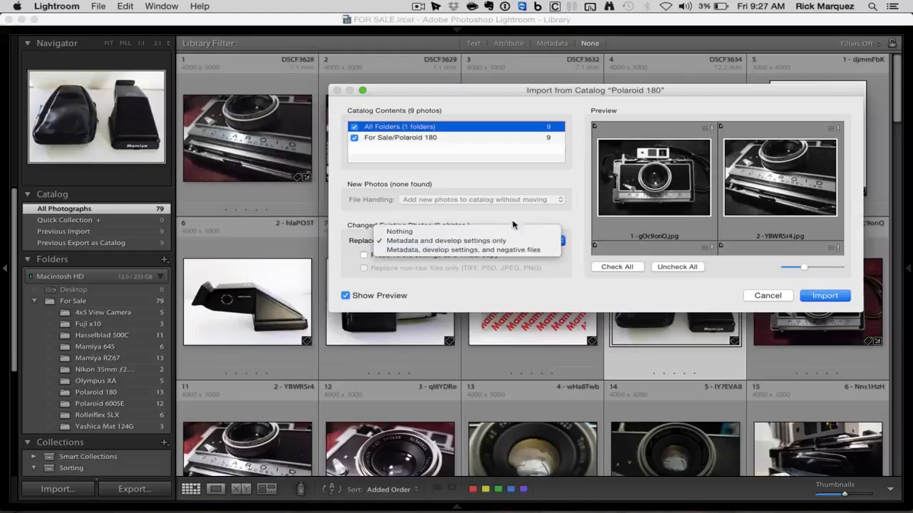
left_click(448, 240)
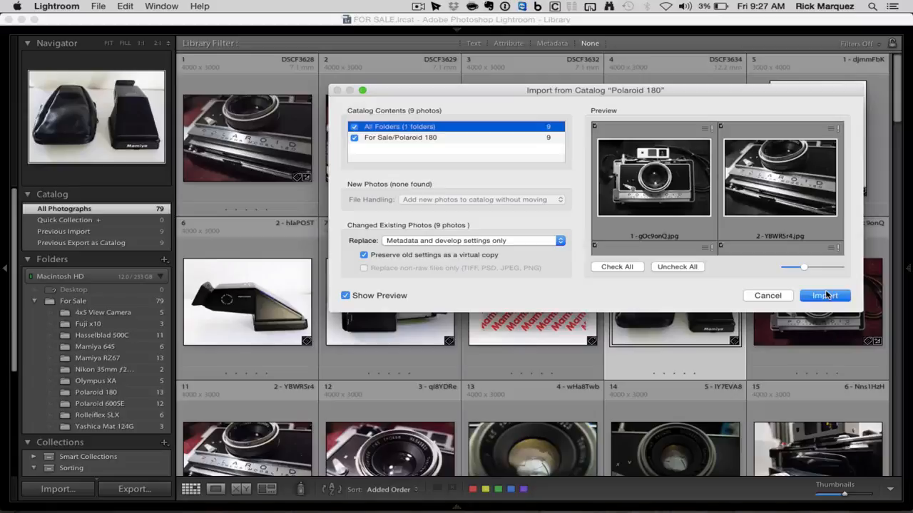
left_click(825, 295)
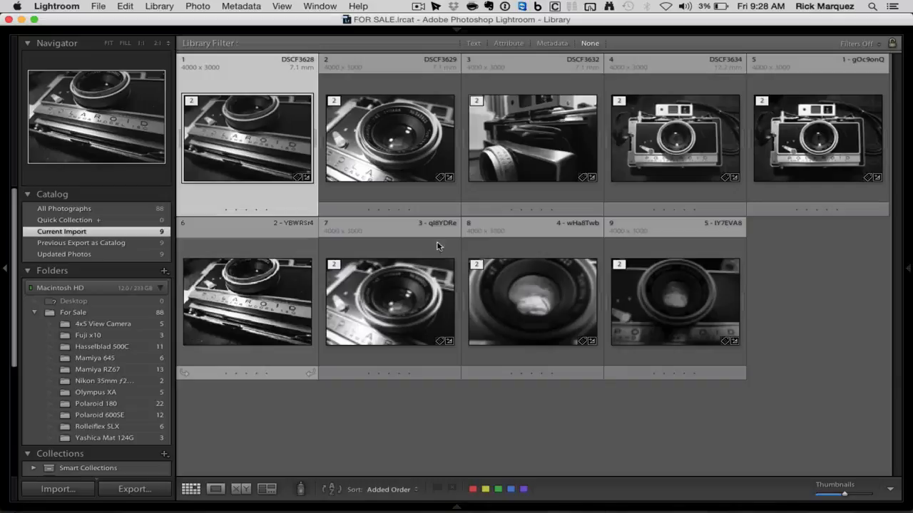